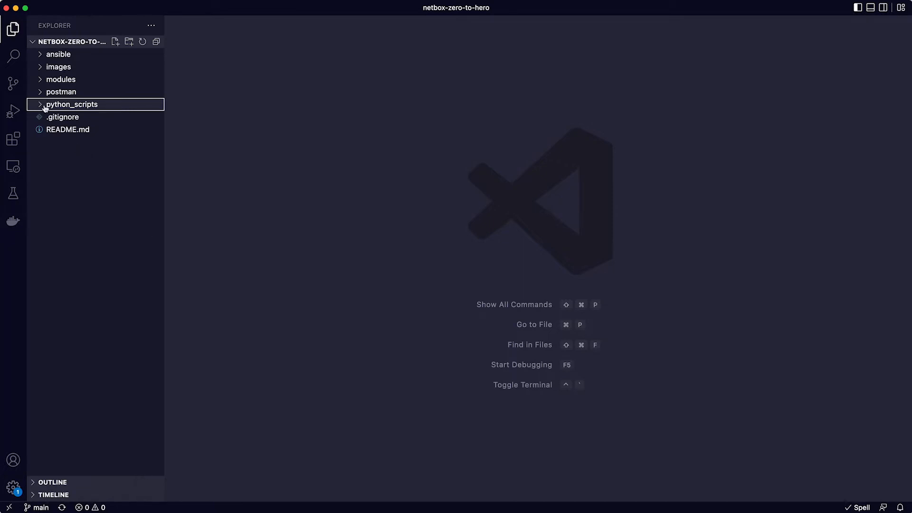
Open create_wlan_group.py from the python_scripts folder in the Explorer
click(73, 105)
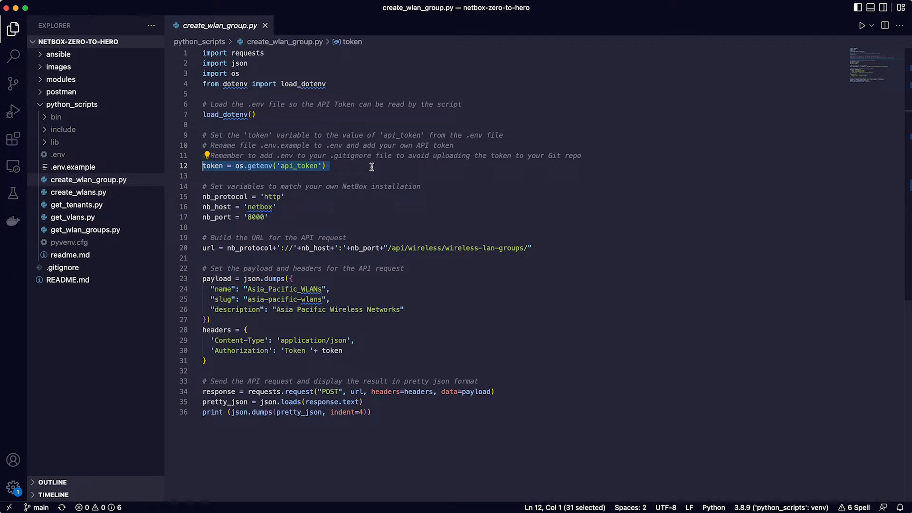
click(58, 154)
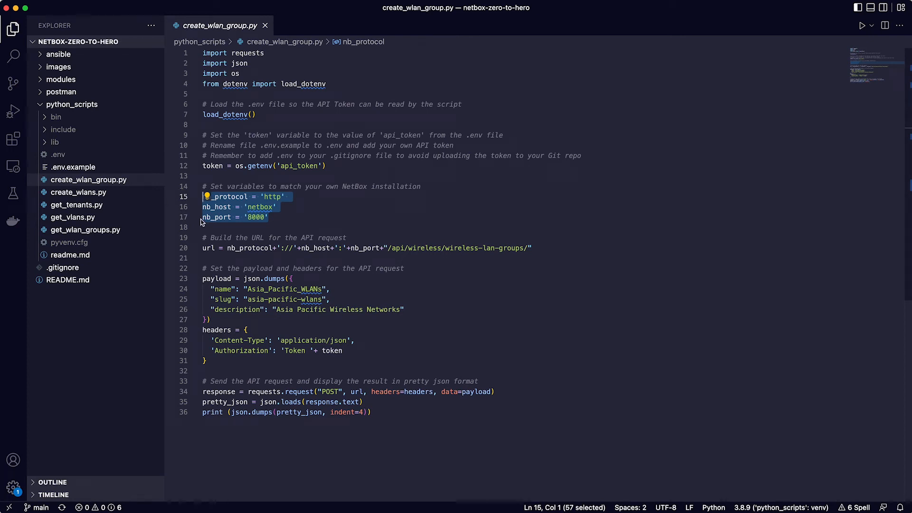
mouse_move(331, 226)
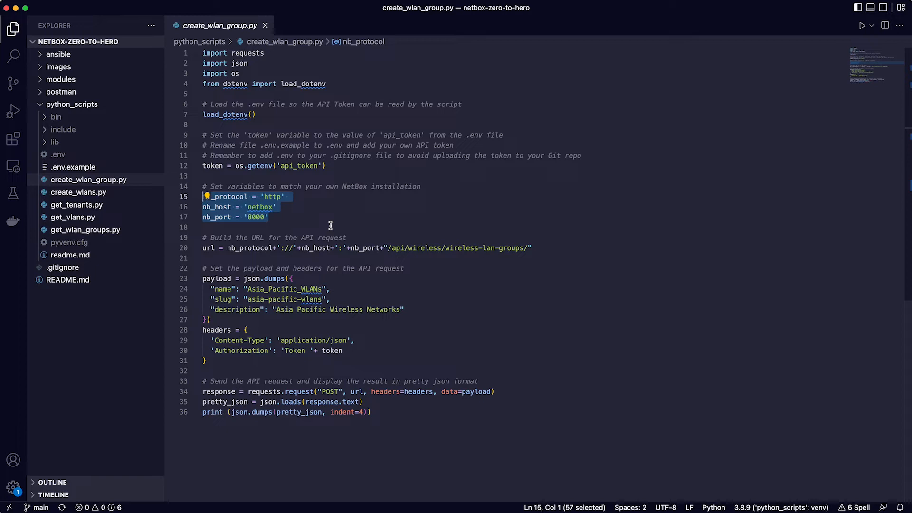
mouse_move(534, 249)
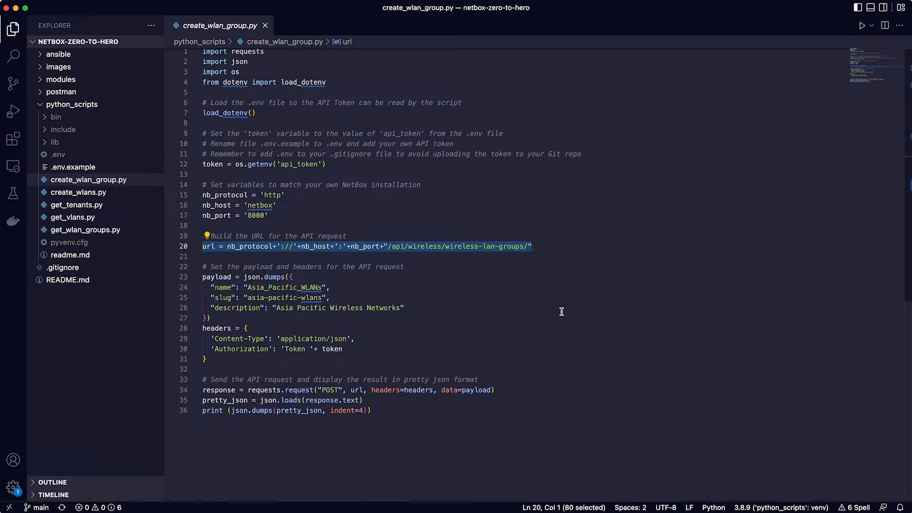
mouse_move(385, 308)
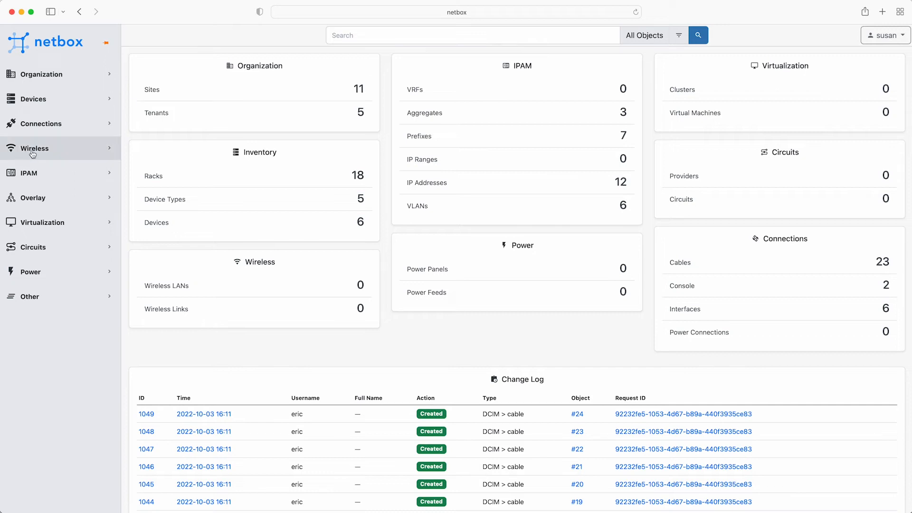
Navigate to the Wireless LAN Groups listing from NetBox's Wireless menu
click(35, 148)
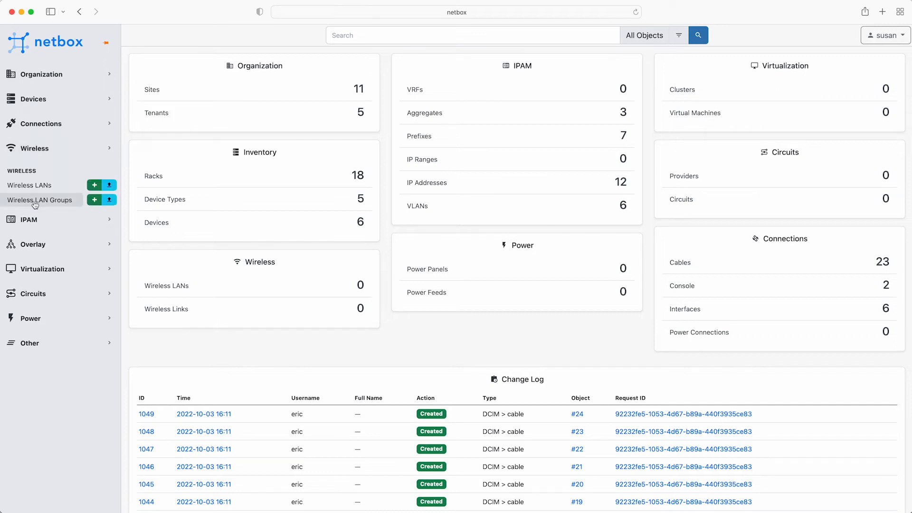
click(40, 200)
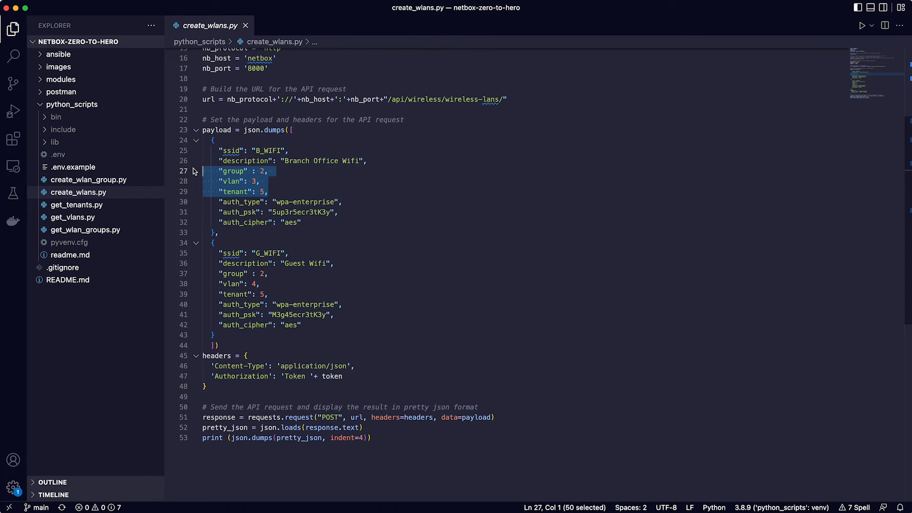
Open get_wlan_groups.py from the Explorer
click(85, 230)
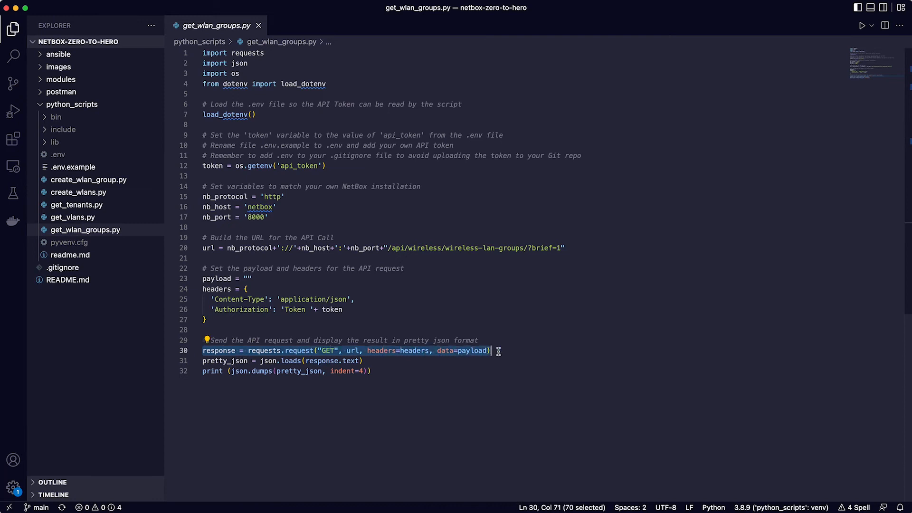
Run get_wlan_groups.py to list the Asia_Pacific_WLANs group with id 2
click(424, 248)
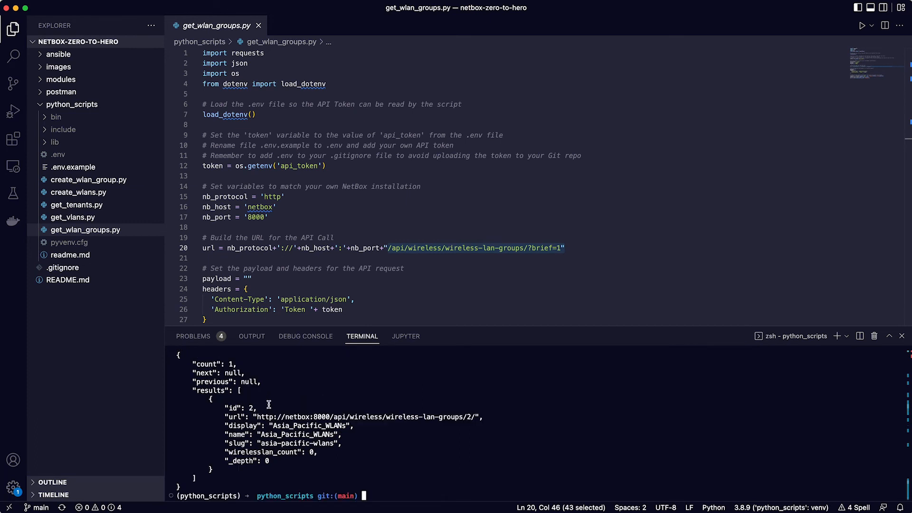
Note the group's id 2 in the output and run python3 get_vlans.py
double_click(238, 408)
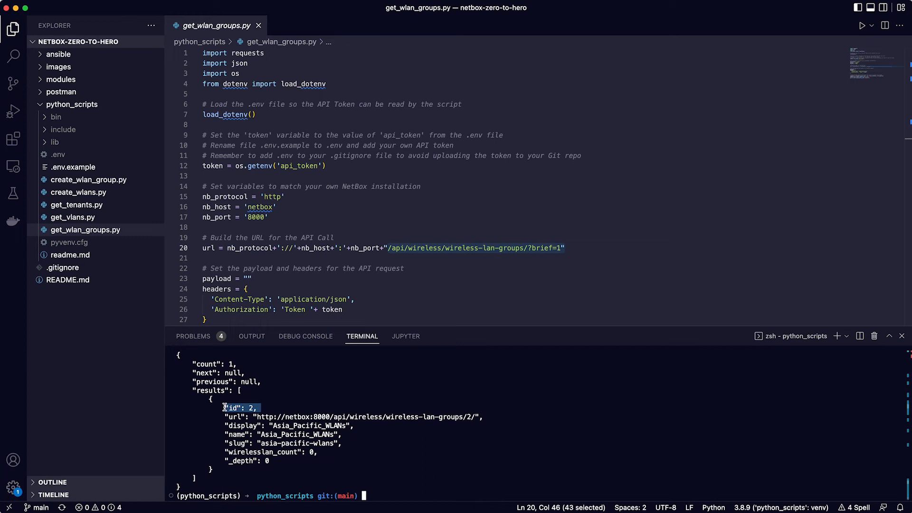
text(python3 get_vlans.py)
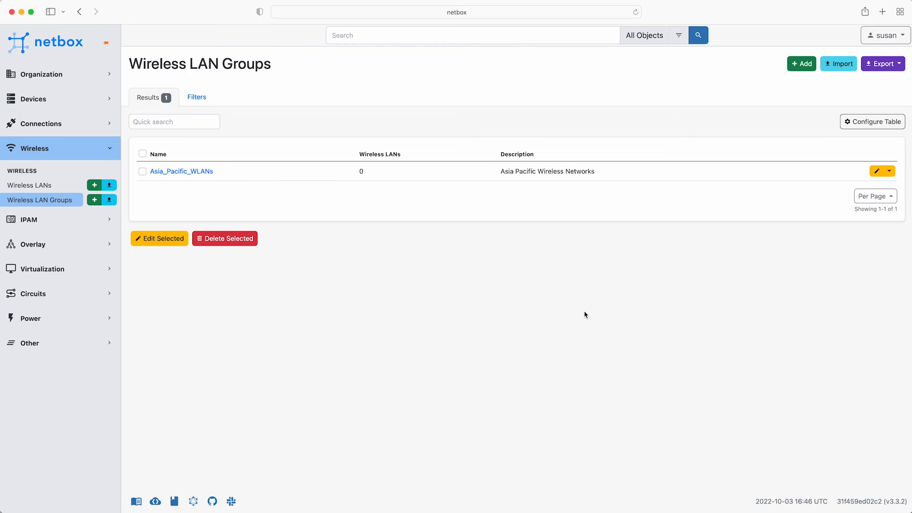
mouse_move(30, 185)
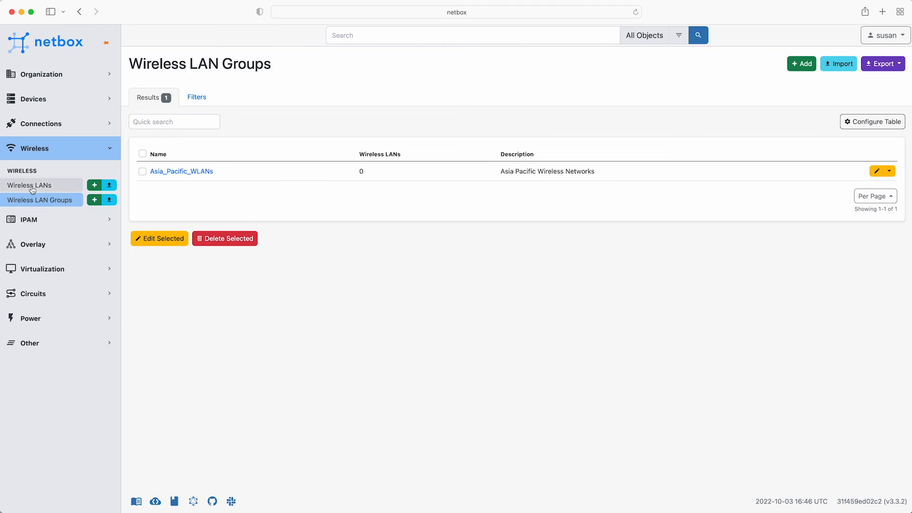
List the wireless LANs and view B_WIFI's detail page
click(30, 185)
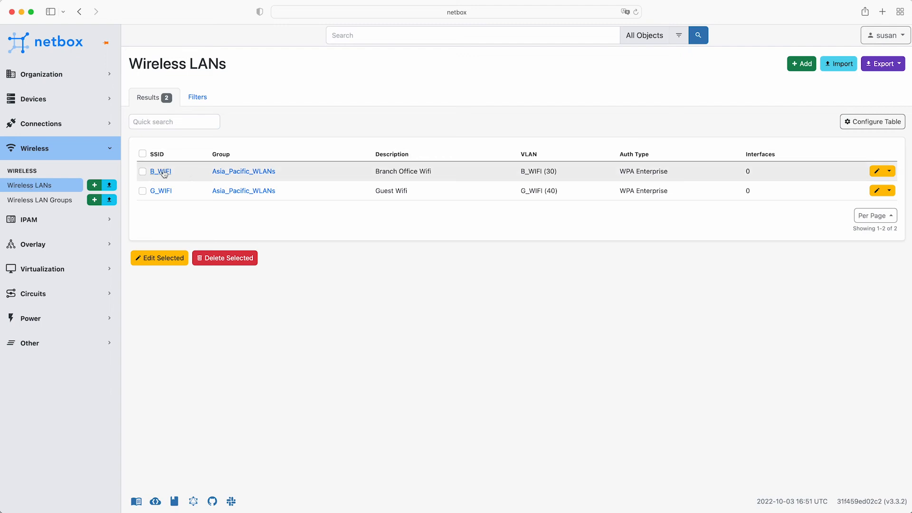
click(160, 171)
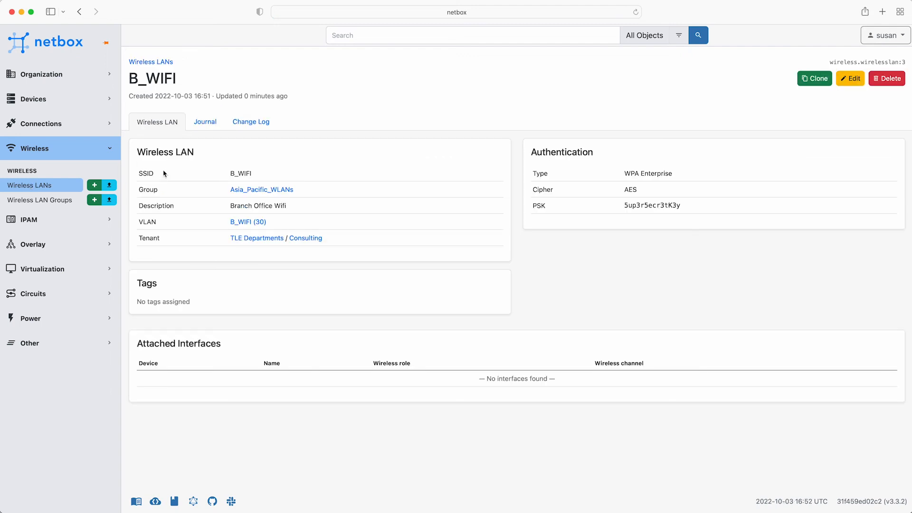